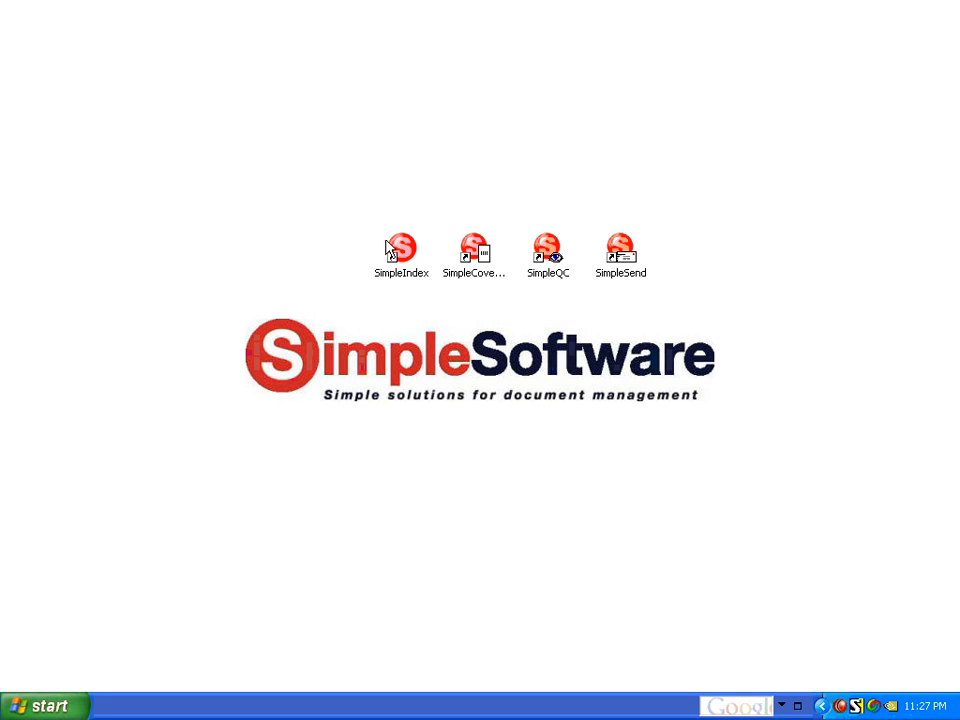
# Launch SimpleIndex from its desktop shortcut
pyautogui.click(401, 245)
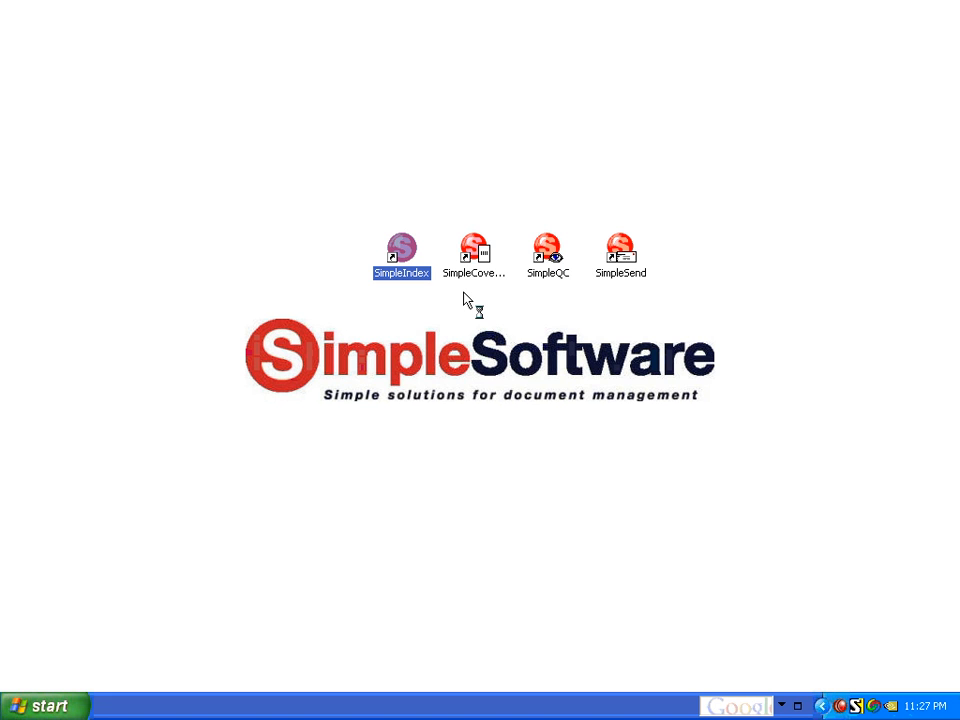
pyautogui.doubleClick(401, 248)
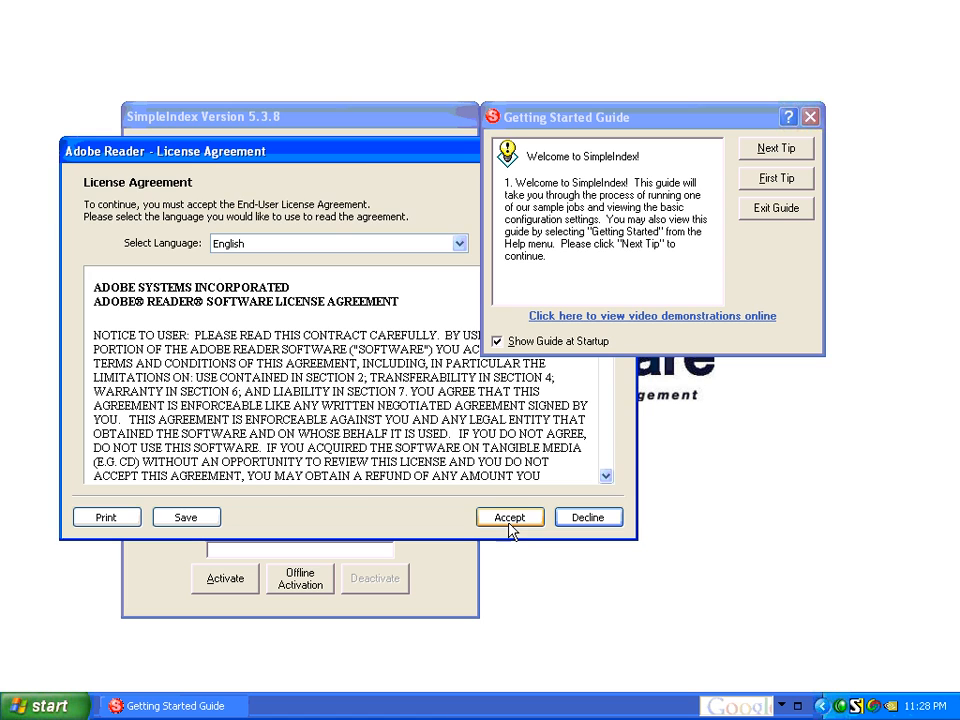
# Accept the Adobe Reader License Agreement
pyautogui.click(510, 517)
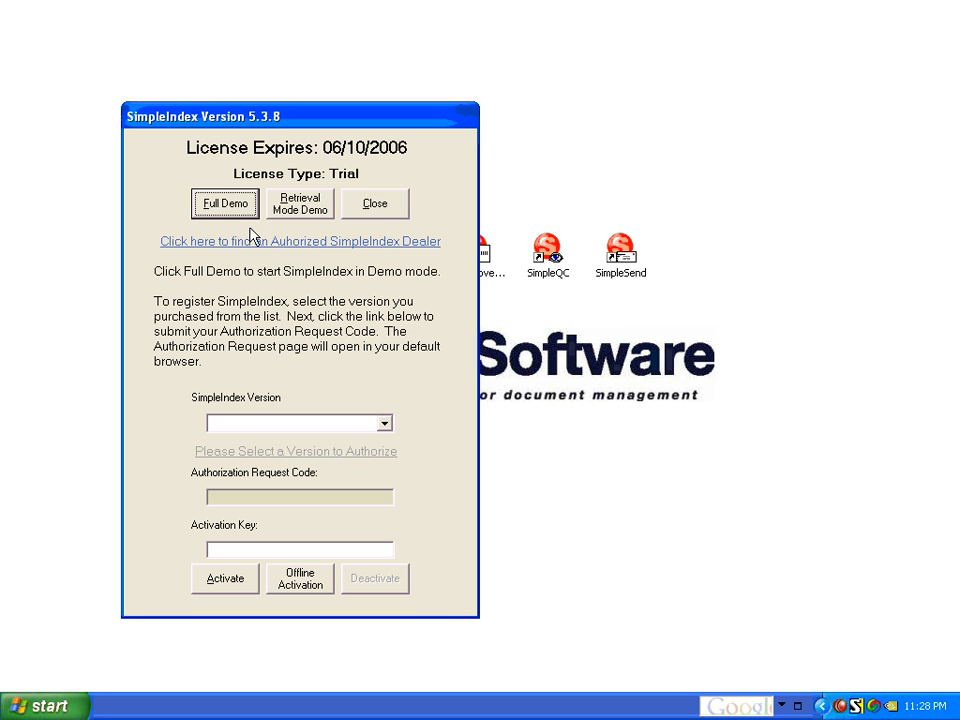
pyautogui.moveTo(224, 210)
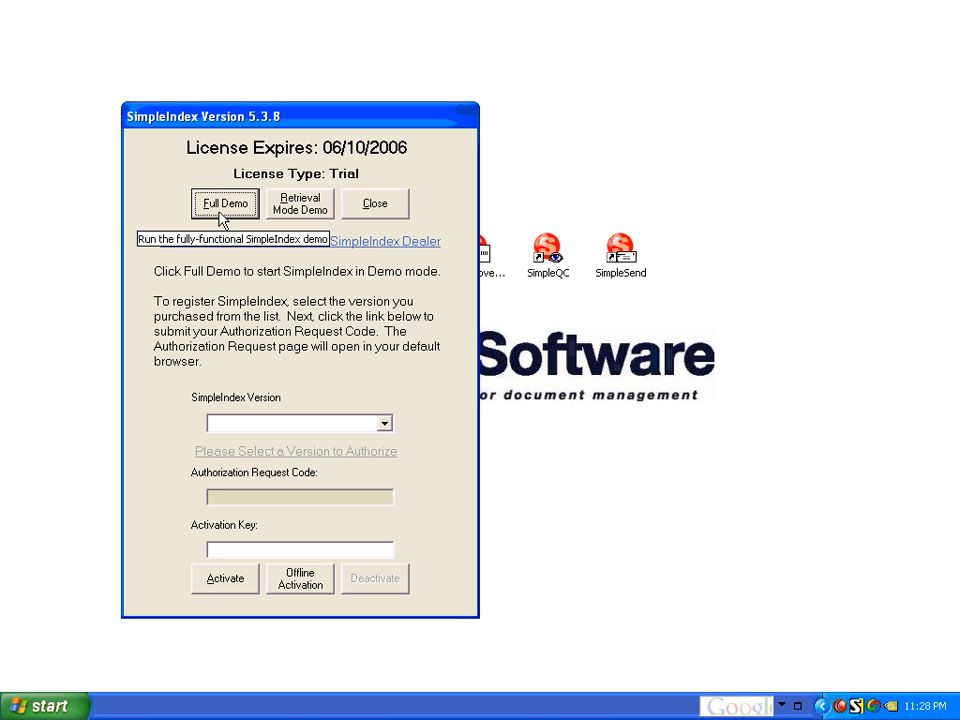
# Start the full demo and open Invoice Processing's 'Read Invoices from PDF.sic' job
pyautogui.click(225, 203)
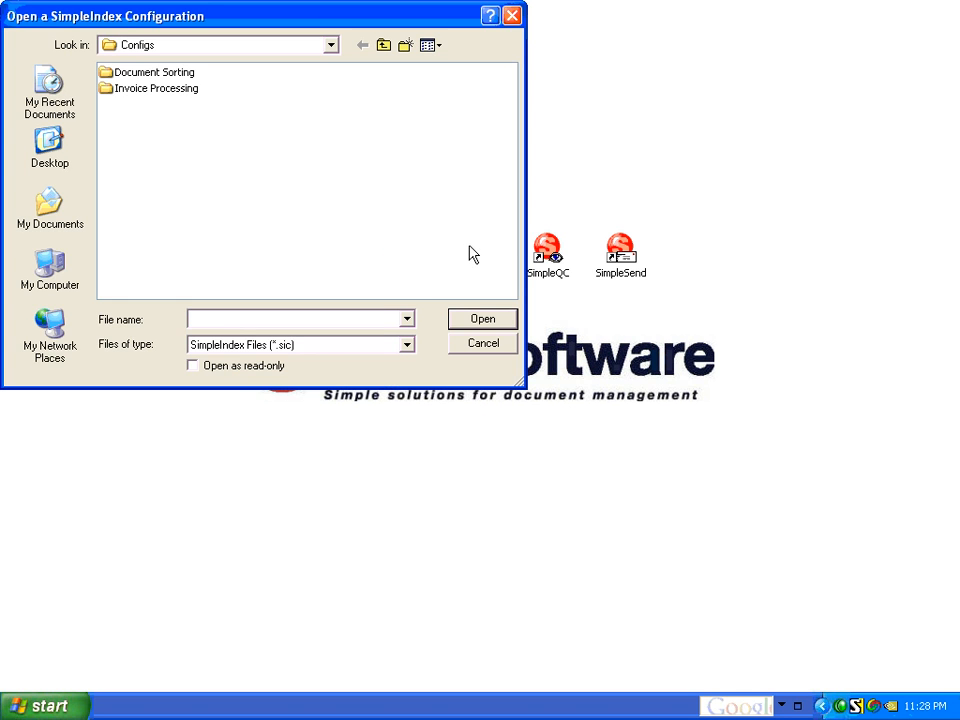
pyautogui.doubleClick(156, 88)
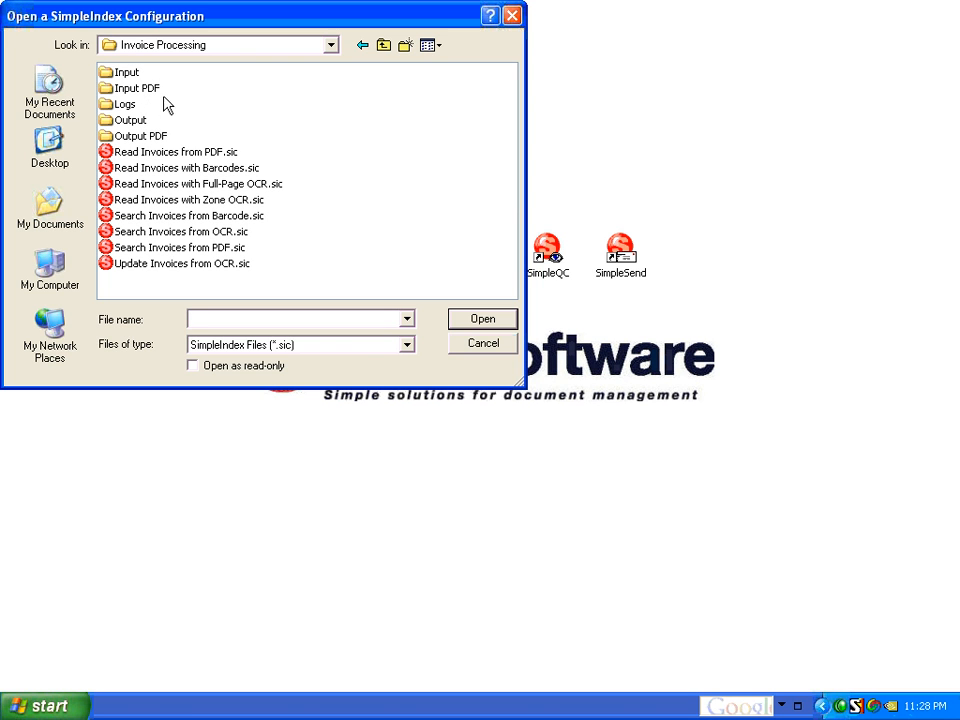
pyautogui.moveTo(178, 158)
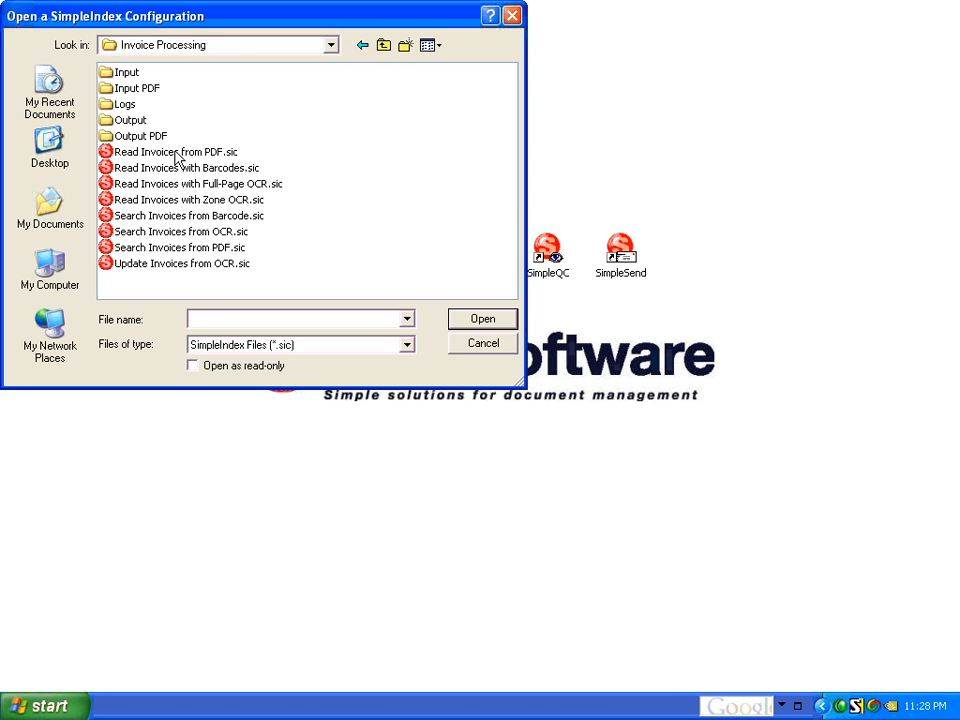
pyautogui.click(175, 151)
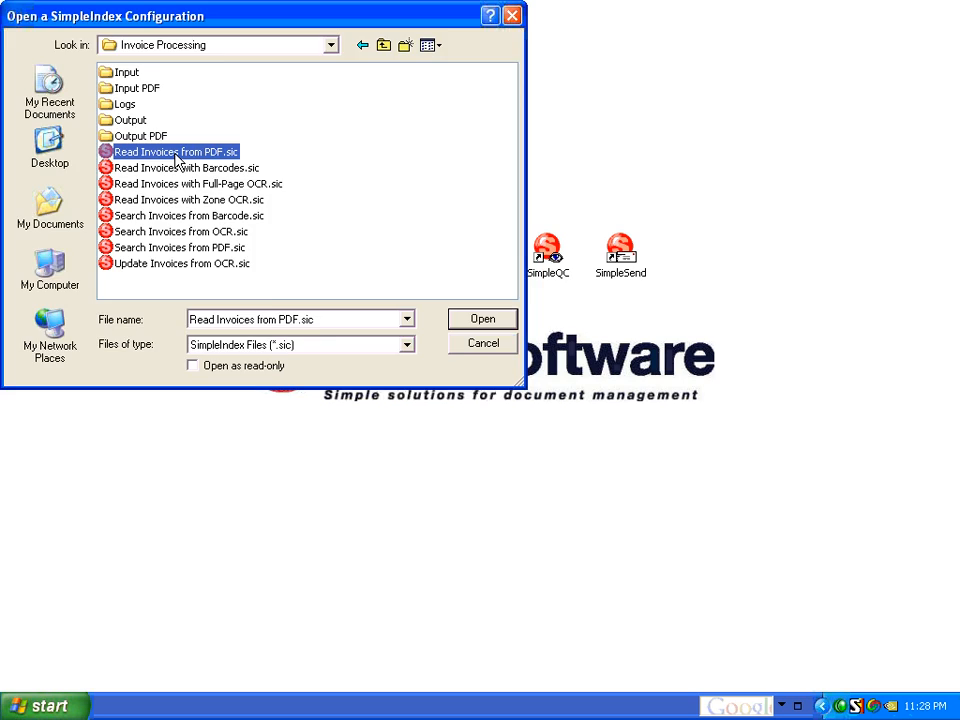
pyautogui.click(482, 318)
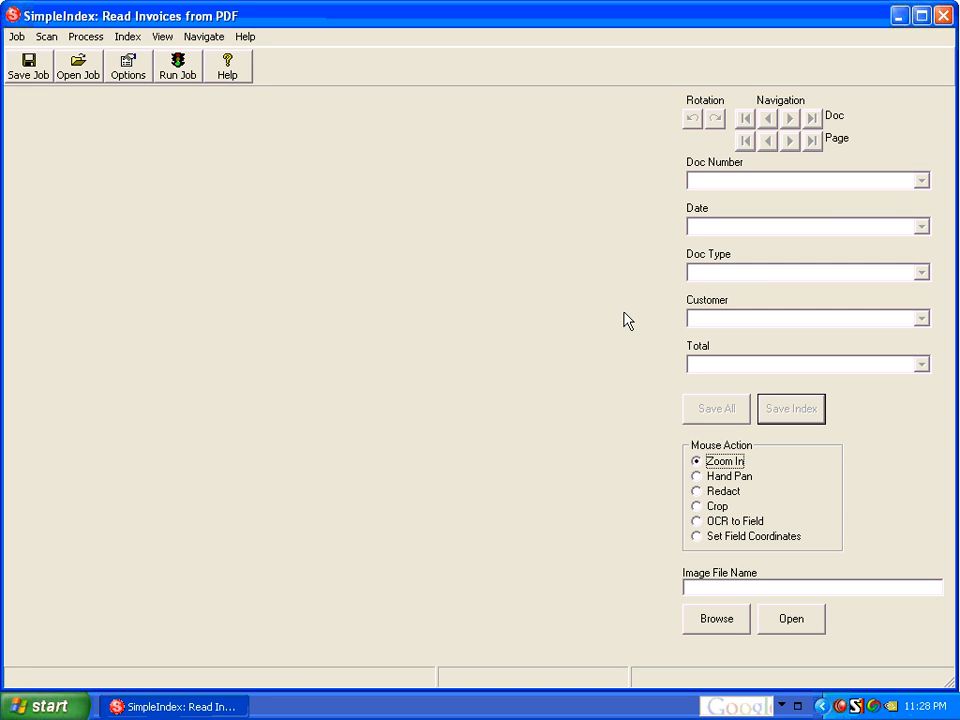
pyautogui.moveTo(177, 67)
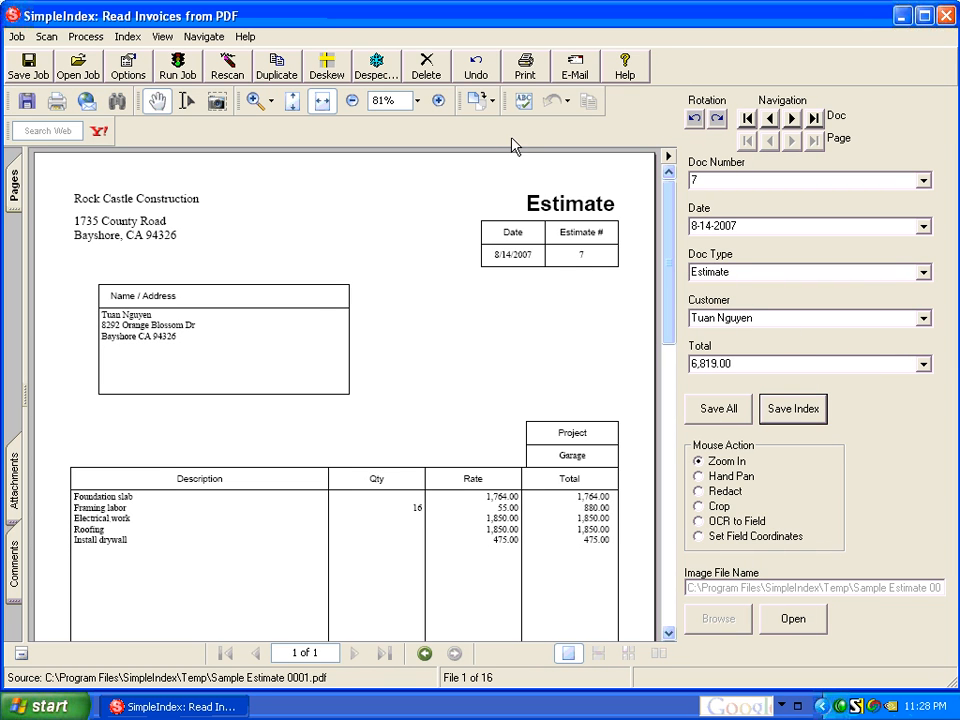
pyautogui.moveTo(565, 505)
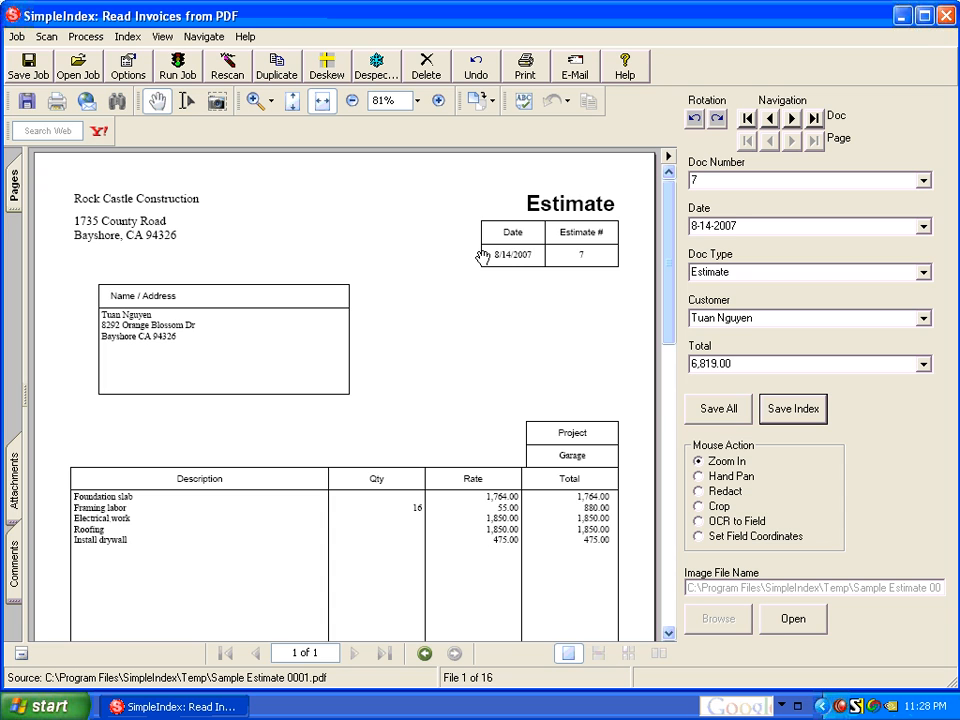
pyautogui.moveTo(275, 230)
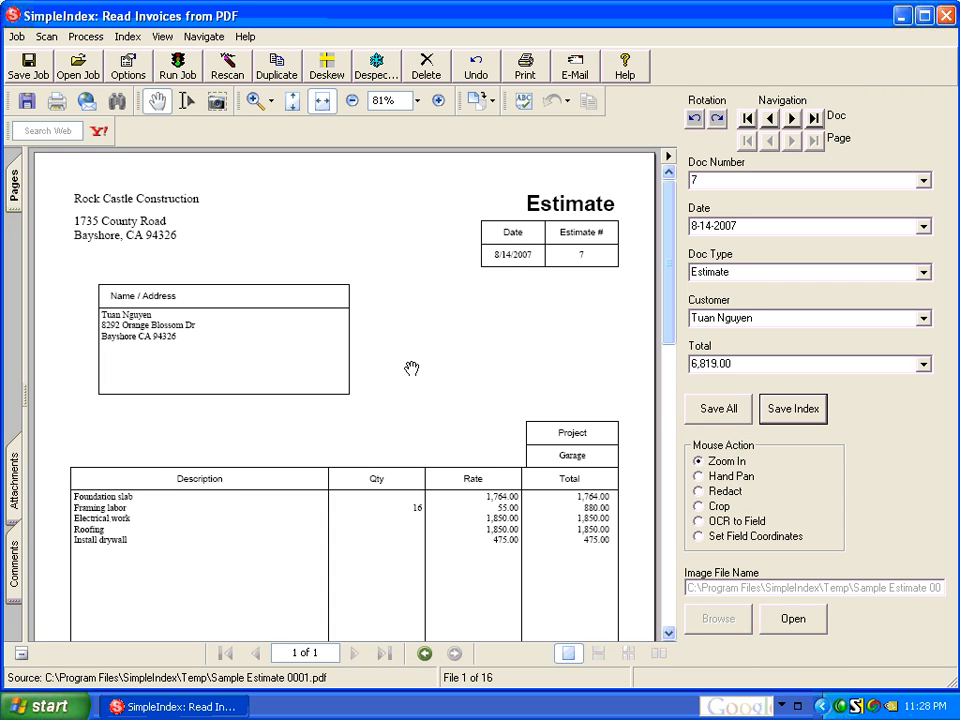
pyautogui.moveTo(409, 363)
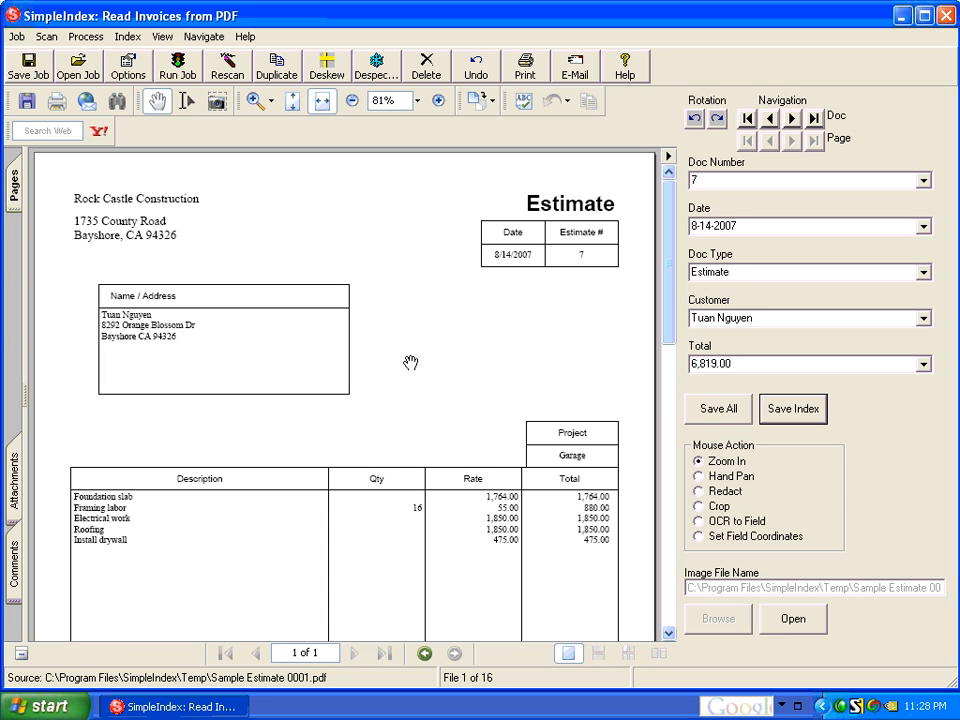
pyautogui.moveTo(10, 145)
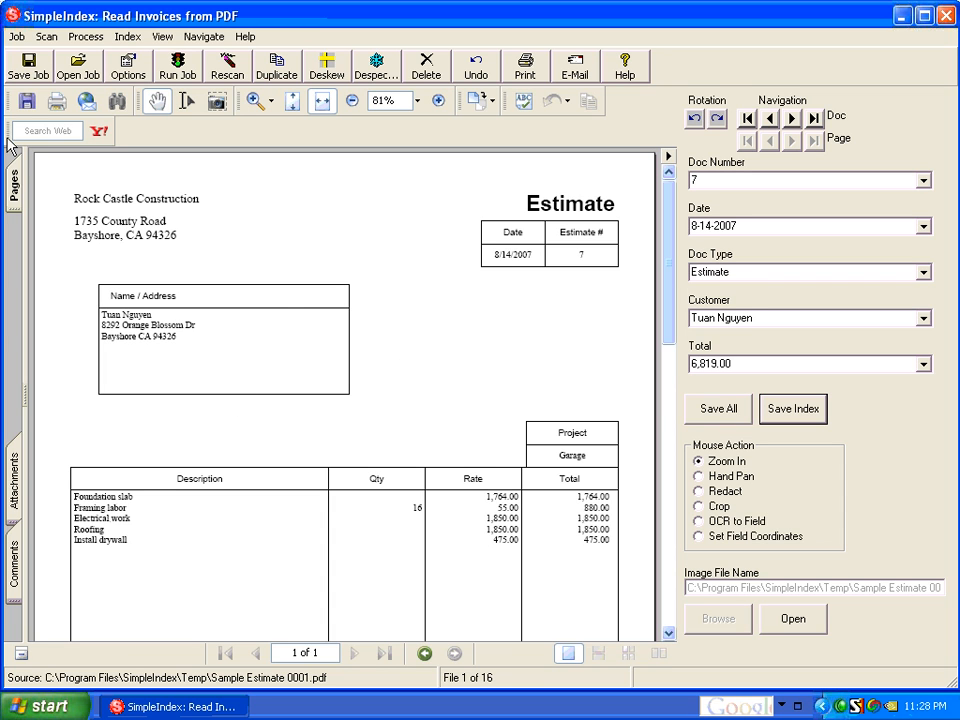
pyautogui.moveTo(182, 386)
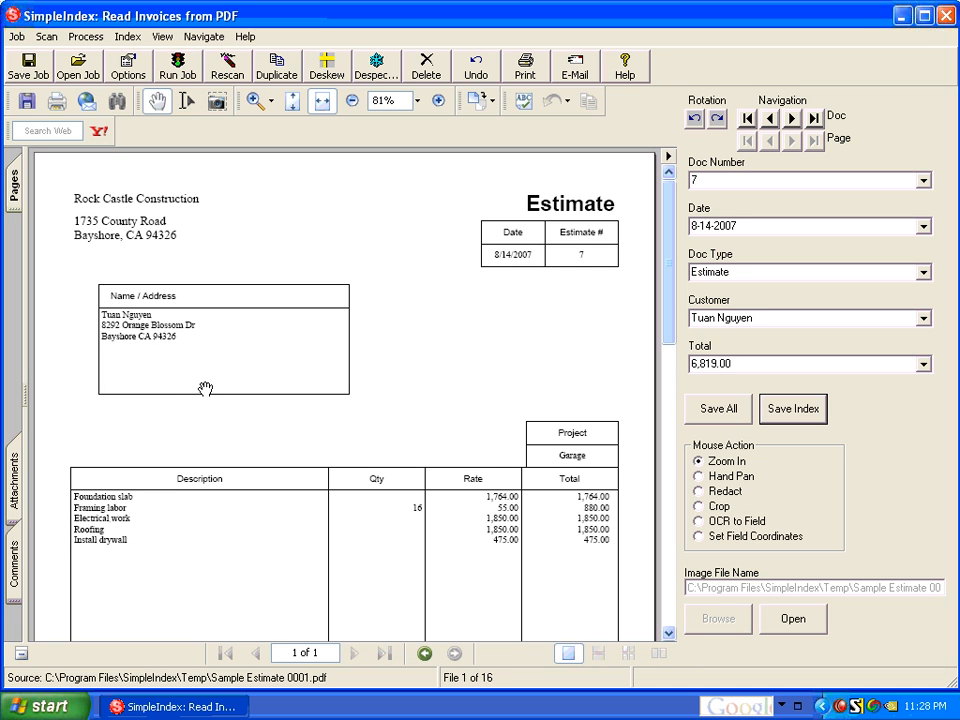
pyautogui.moveTo(227, 340)
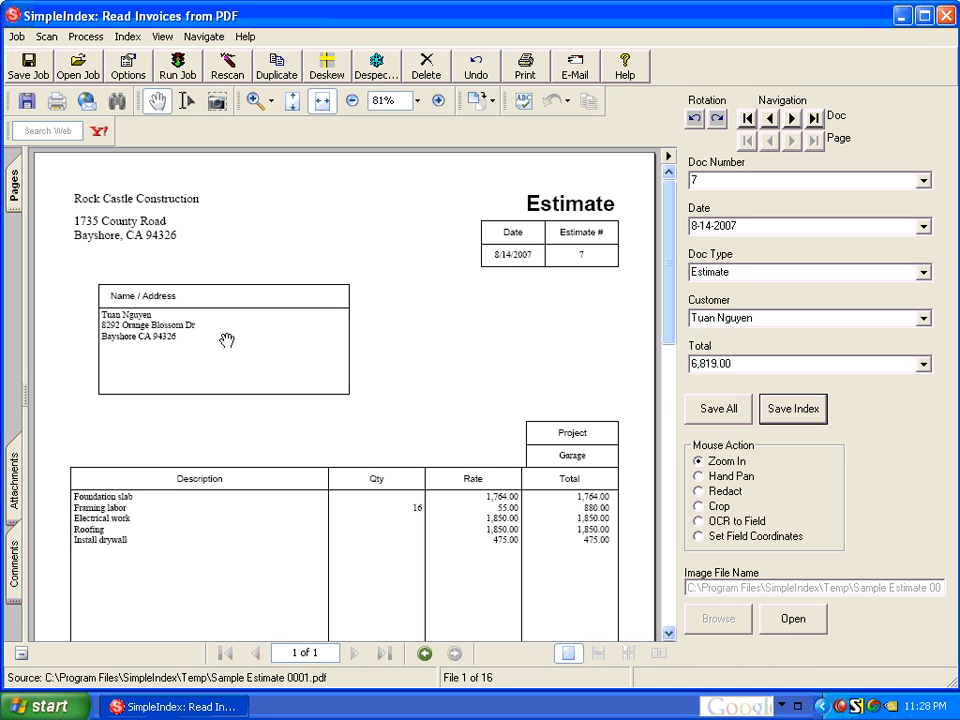
pyautogui.moveTo(239, 324)
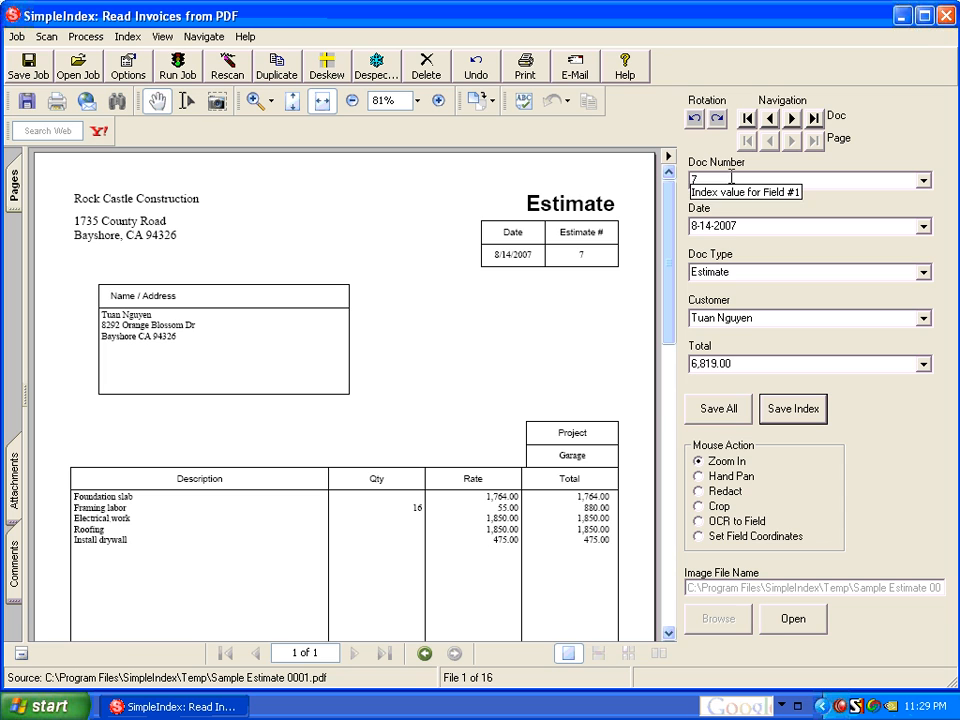
pyautogui.moveTo(781, 384)
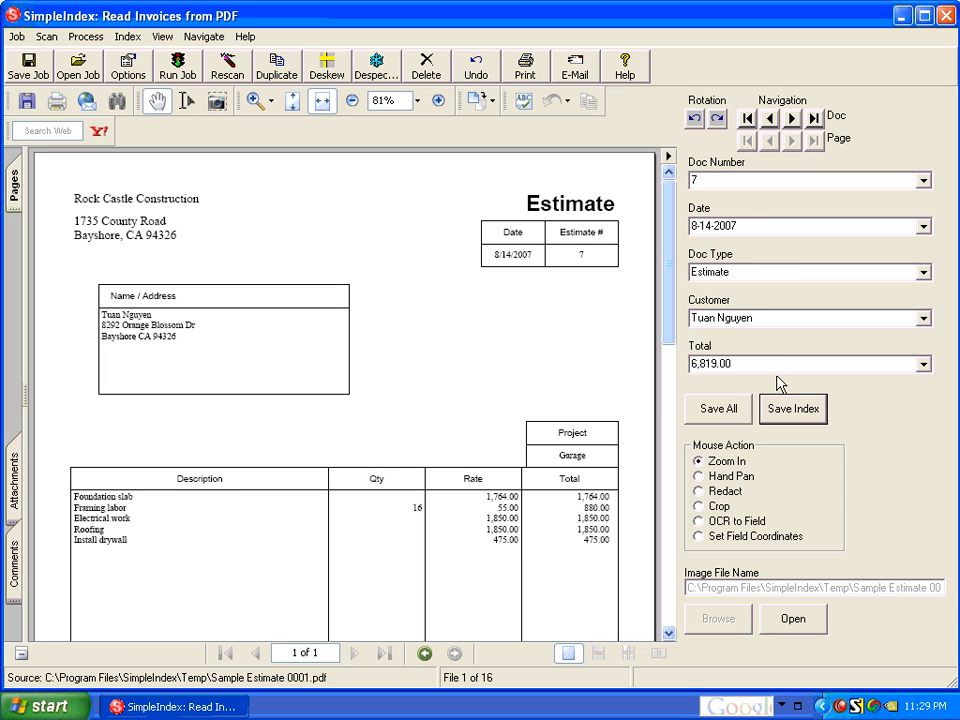
pyautogui.moveTo(762, 272)
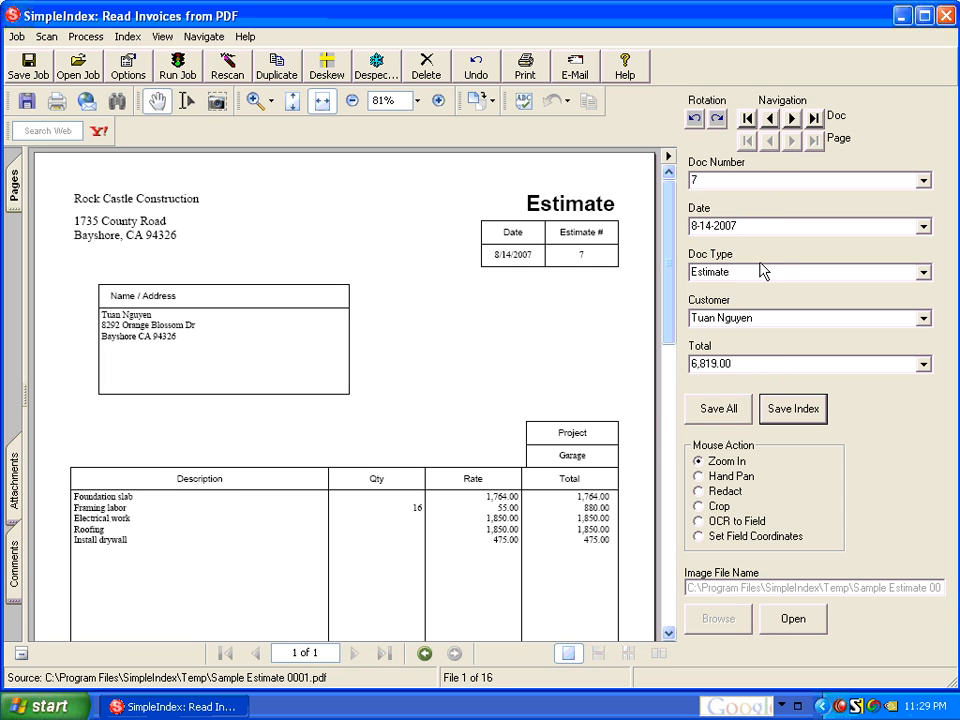
pyautogui.moveTo(867, 468)
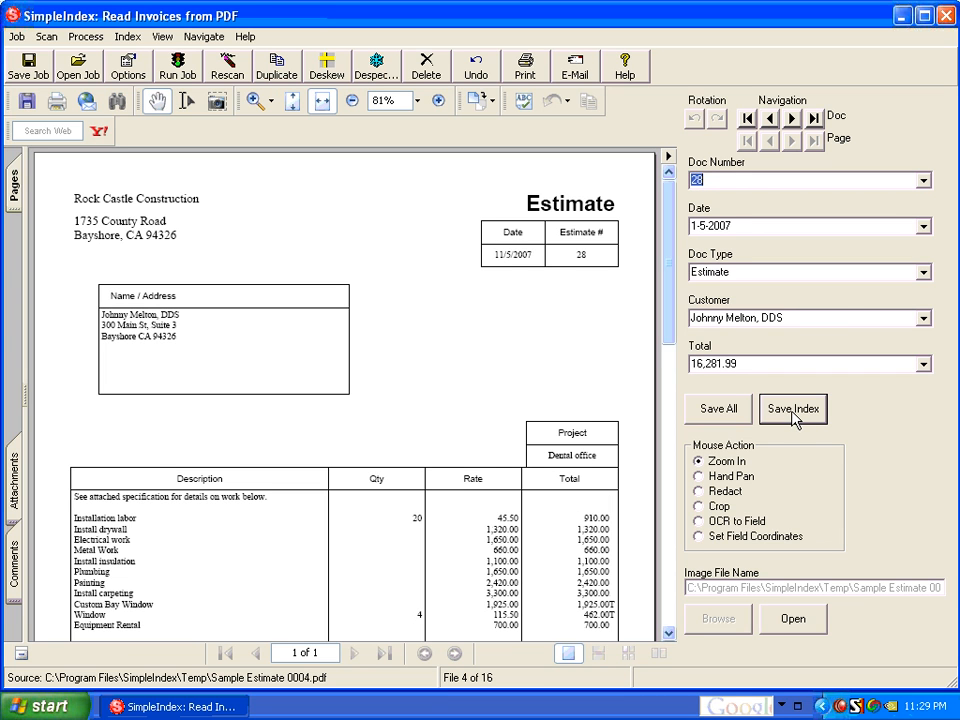
pyautogui.moveTo(778, 418)
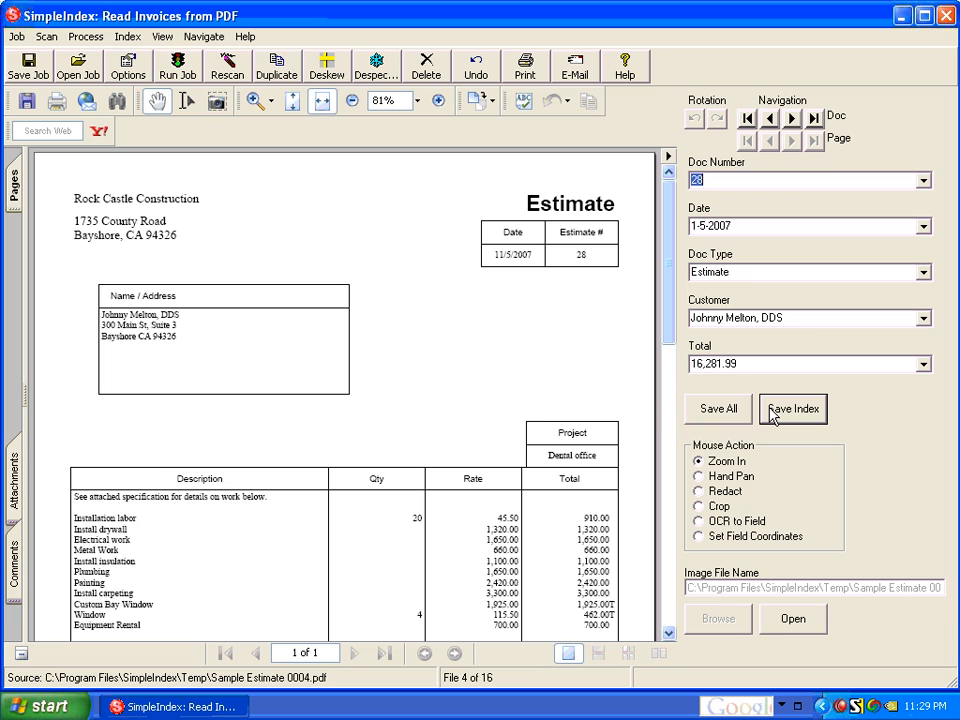
pyautogui.moveTo(792, 409)
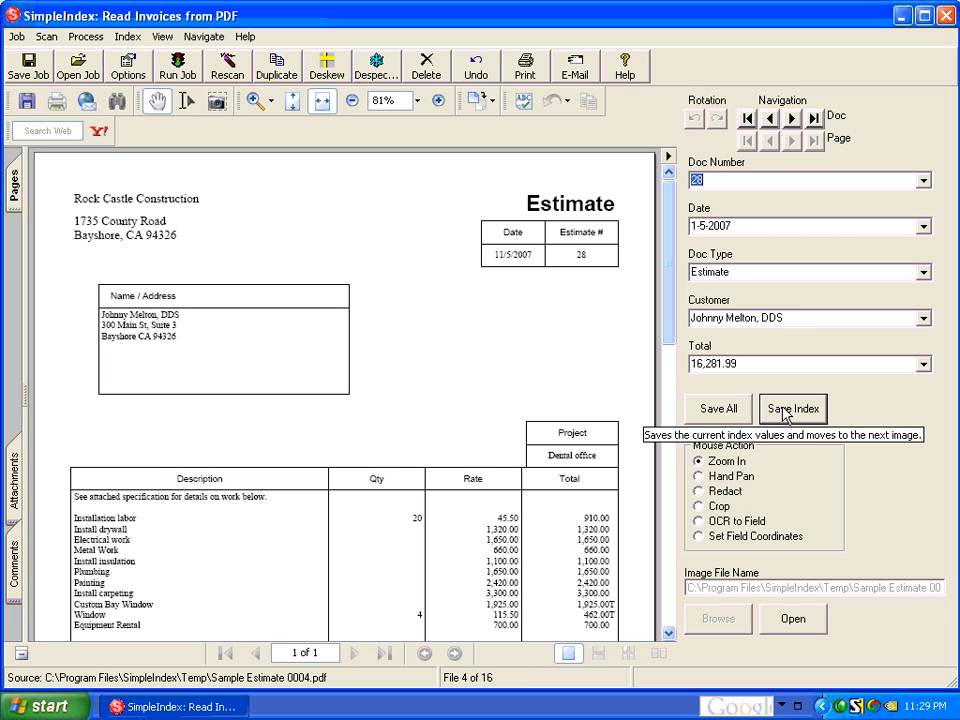
# Save index values for estimates 28, 30 and 16, advancing to file 8
pyautogui.click(792, 408)
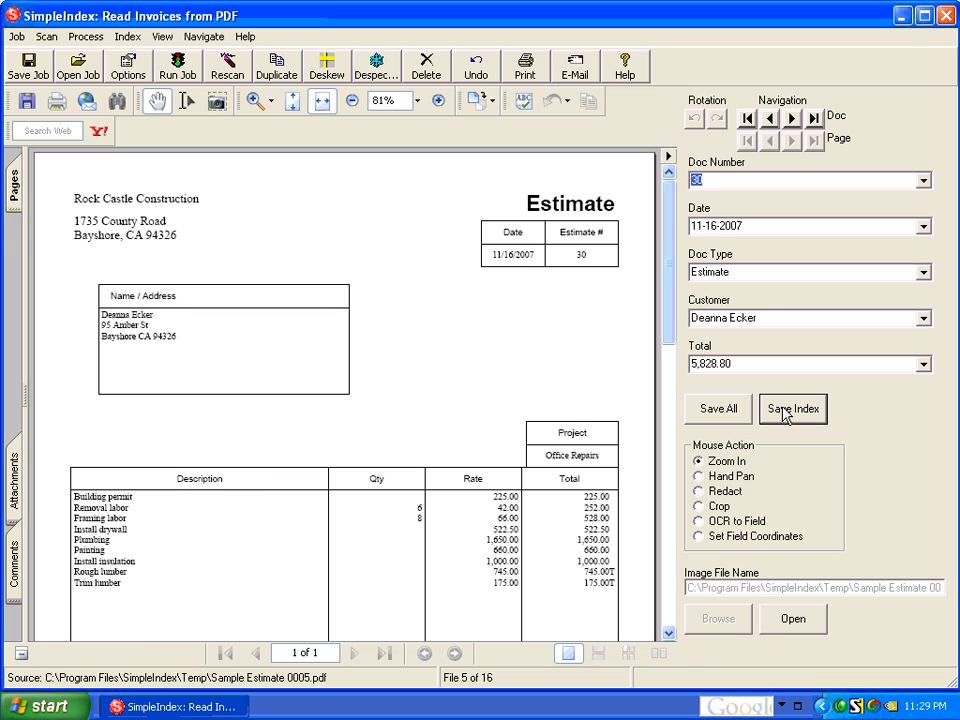
pyautogui.click(791, 118)
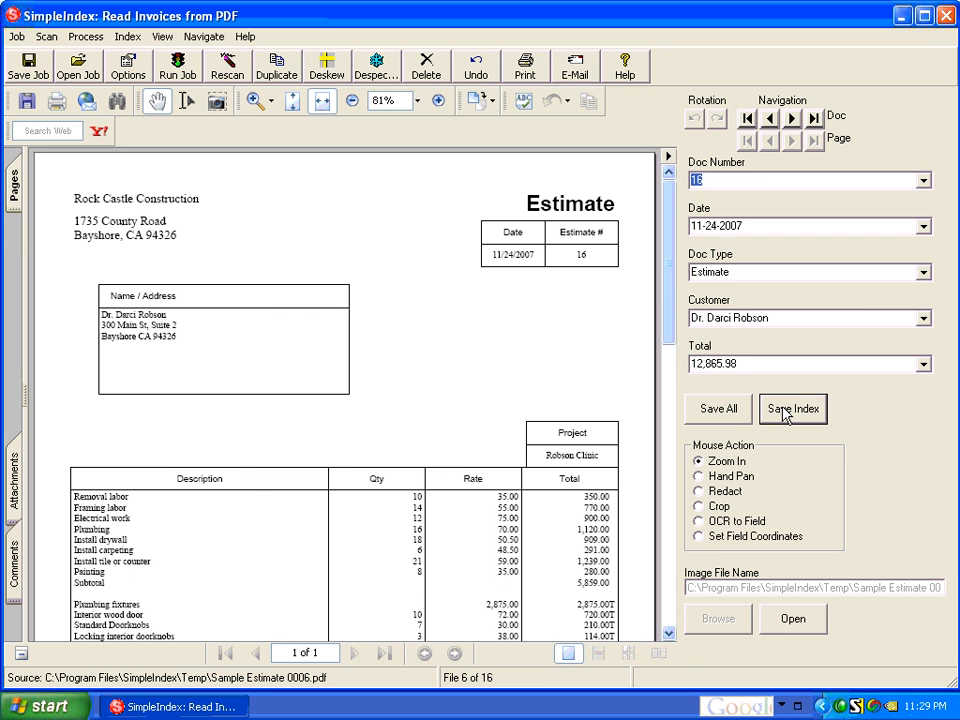
pyautogui.click(792, 118)
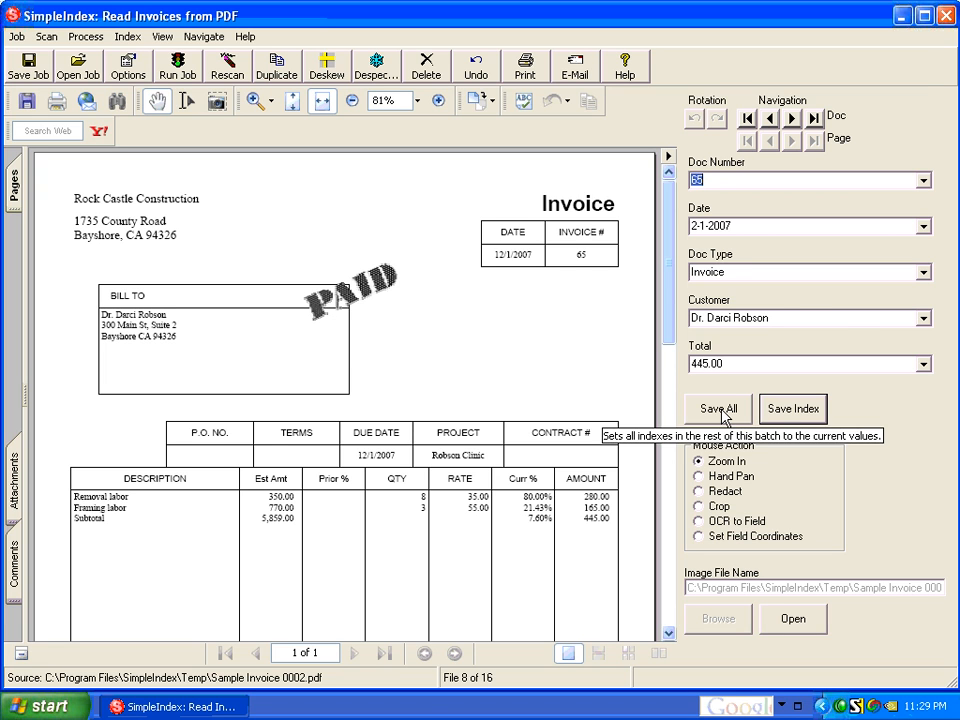
# Save All indexes for the remaining files, confirming Yes twice to release the batch
pyautogui.click(718, 408)
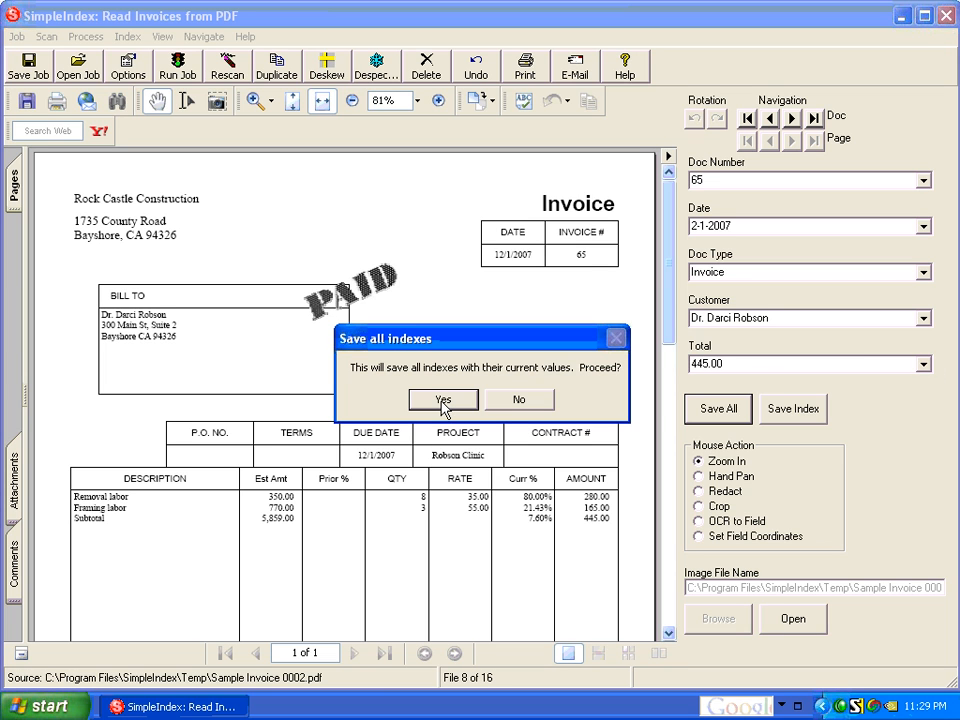
pyautogui.click(443, 399)
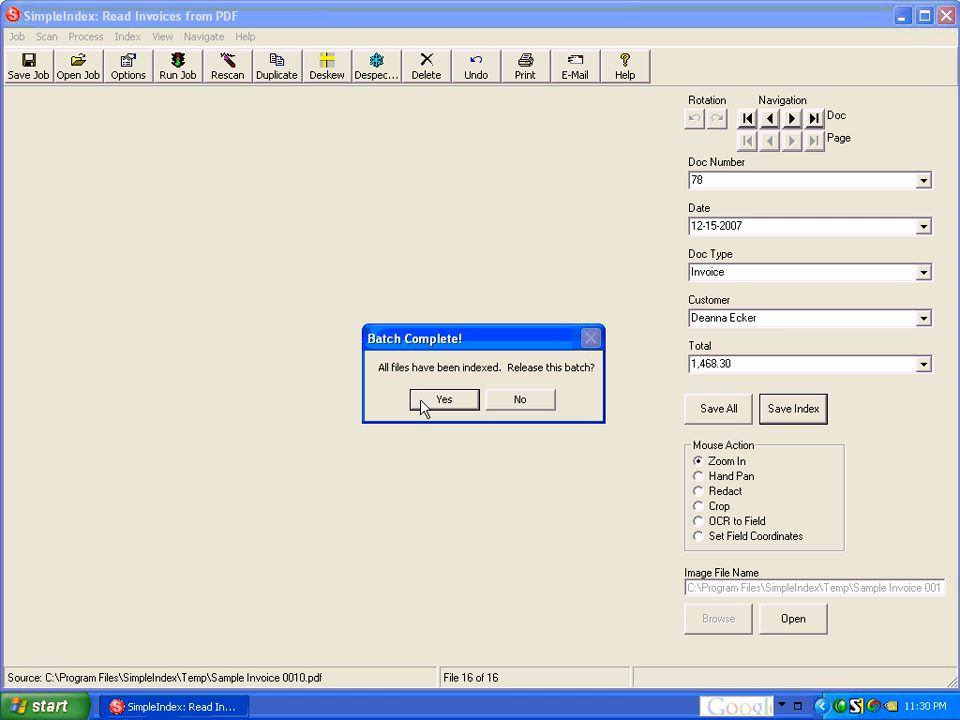
pyautogui.click(443, 399)
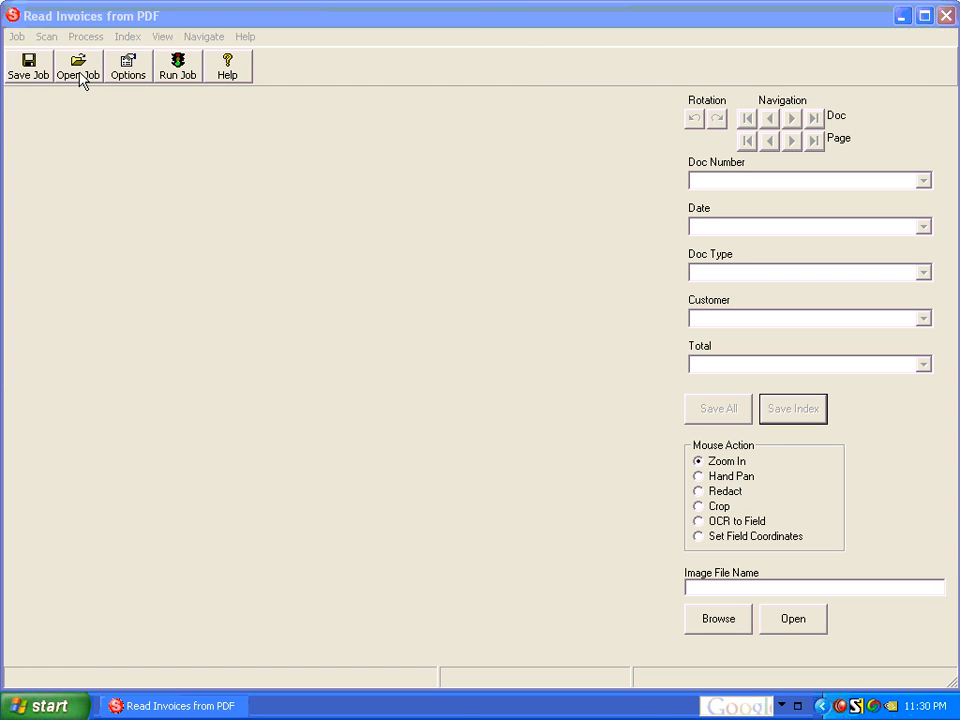
# Open the Search Invoices from PDF job and enter date 11-16-2007
pyautogui.click(78, 66)
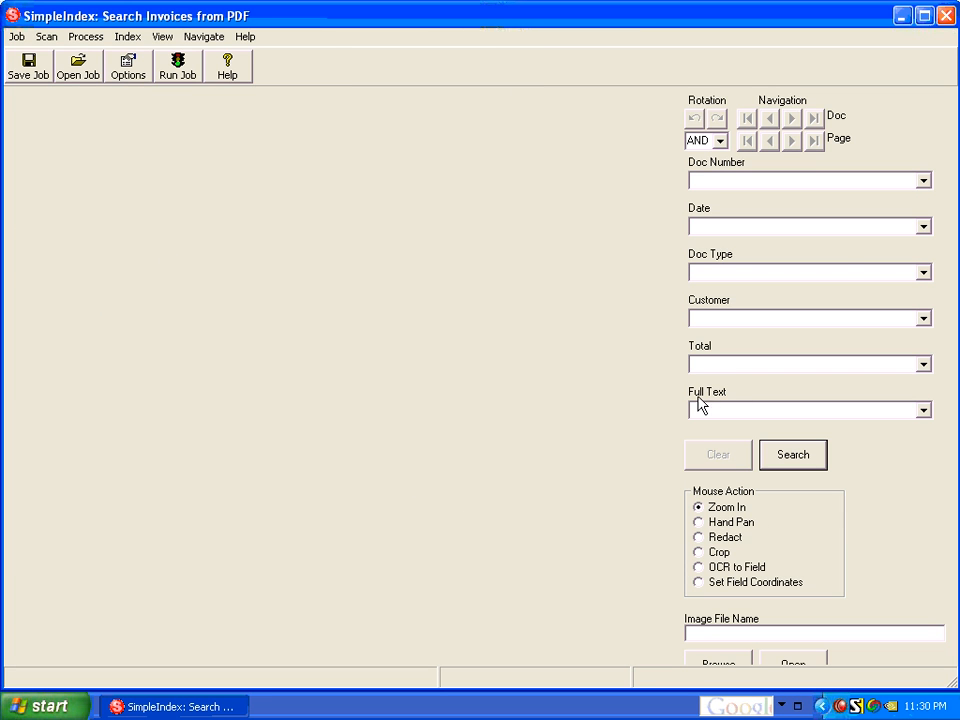
pyautogui.write('11-16-2007')
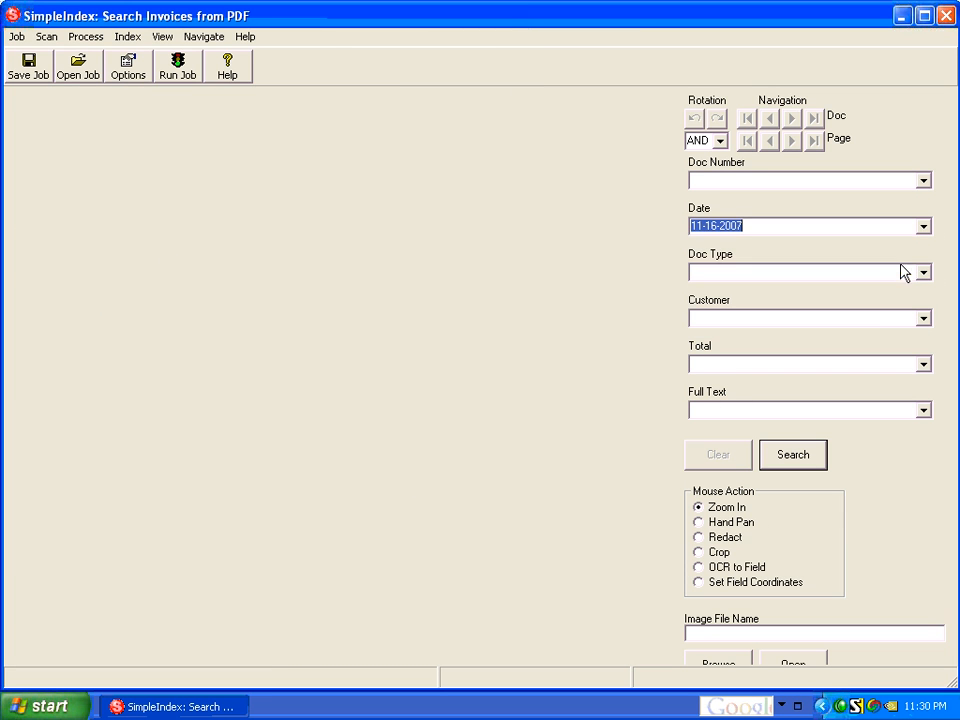
pyautogui.click(792, 454)
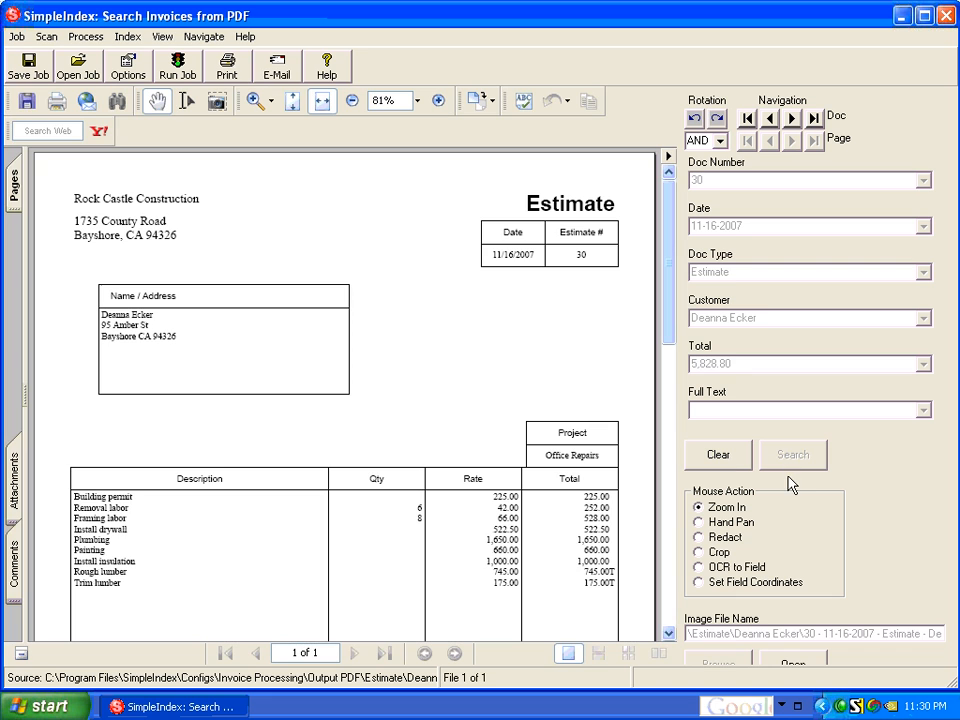
pyautogui.moveTo(731, 448)
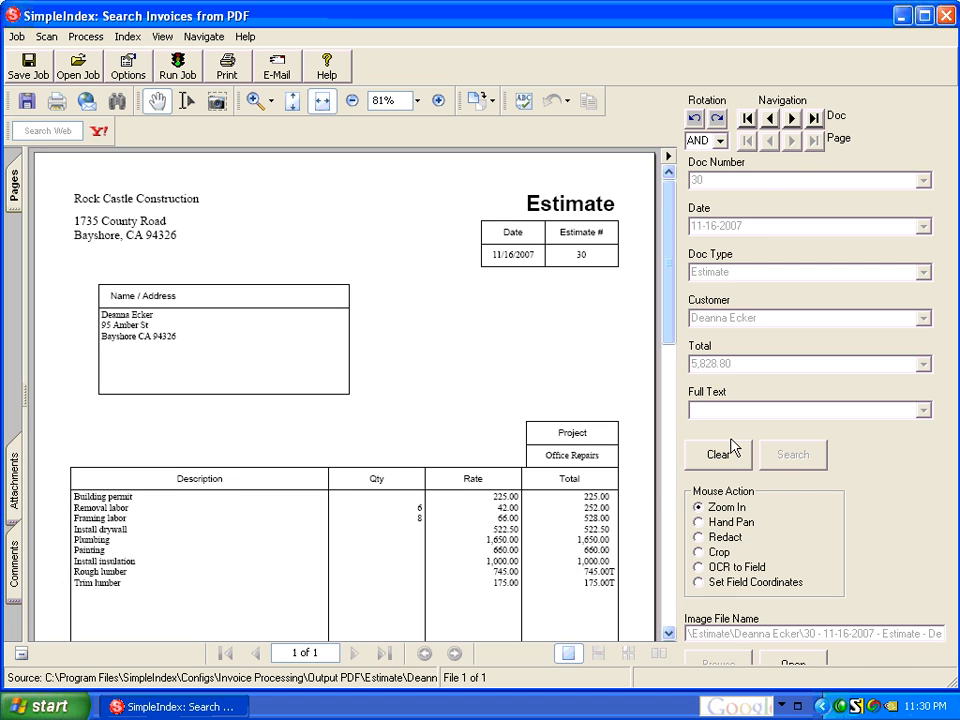
pyautogui.moveTo(725, 460)
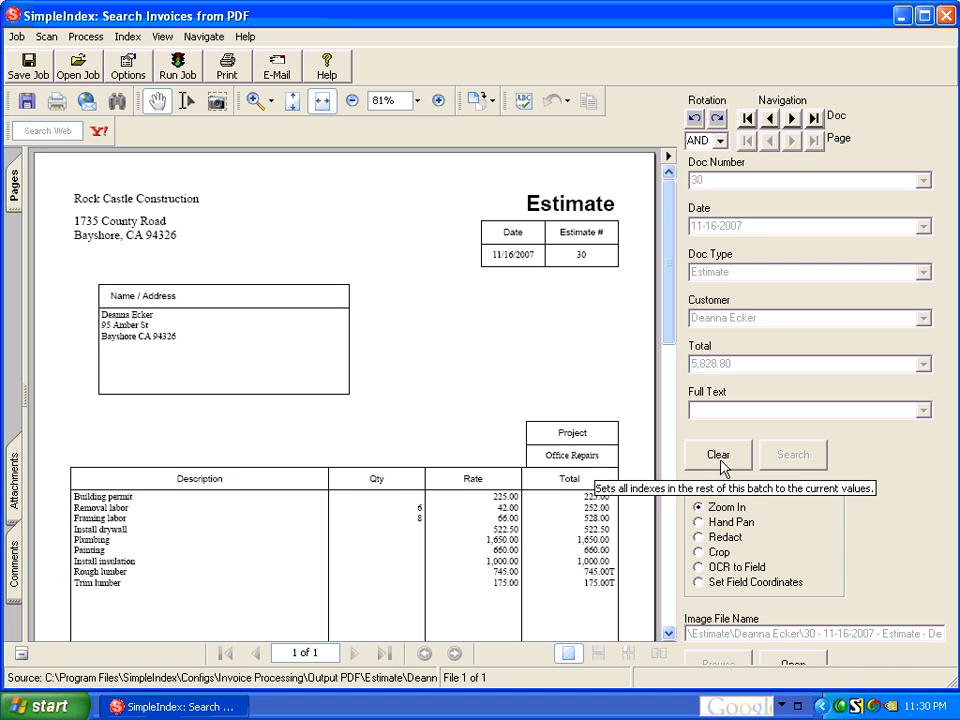
pyautogui.moveTo(555, 388)
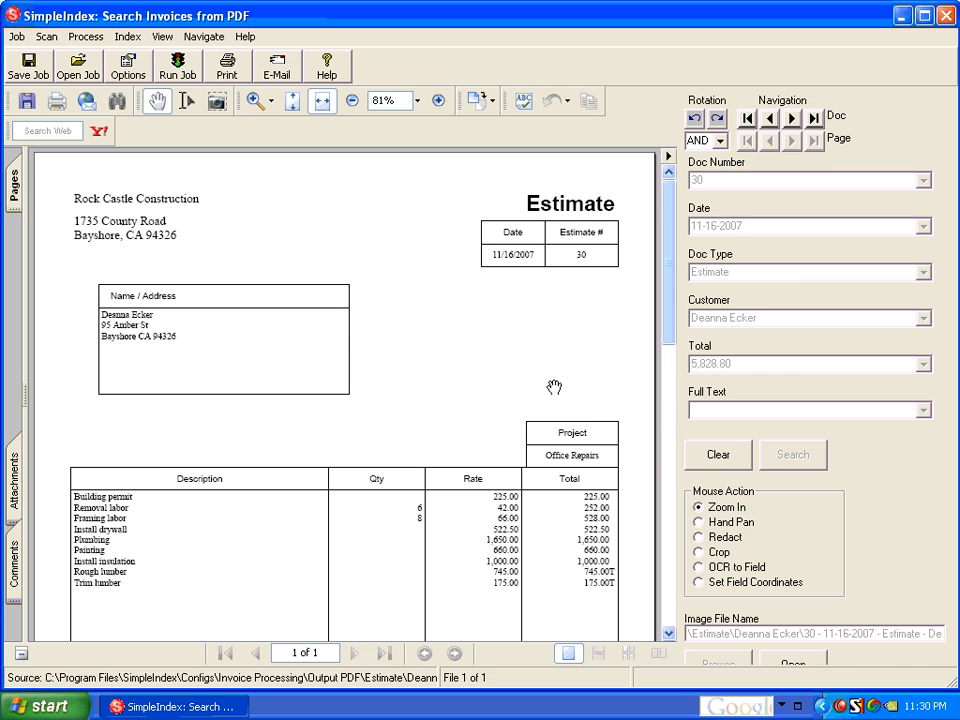
pyautogui.scroll(-3)
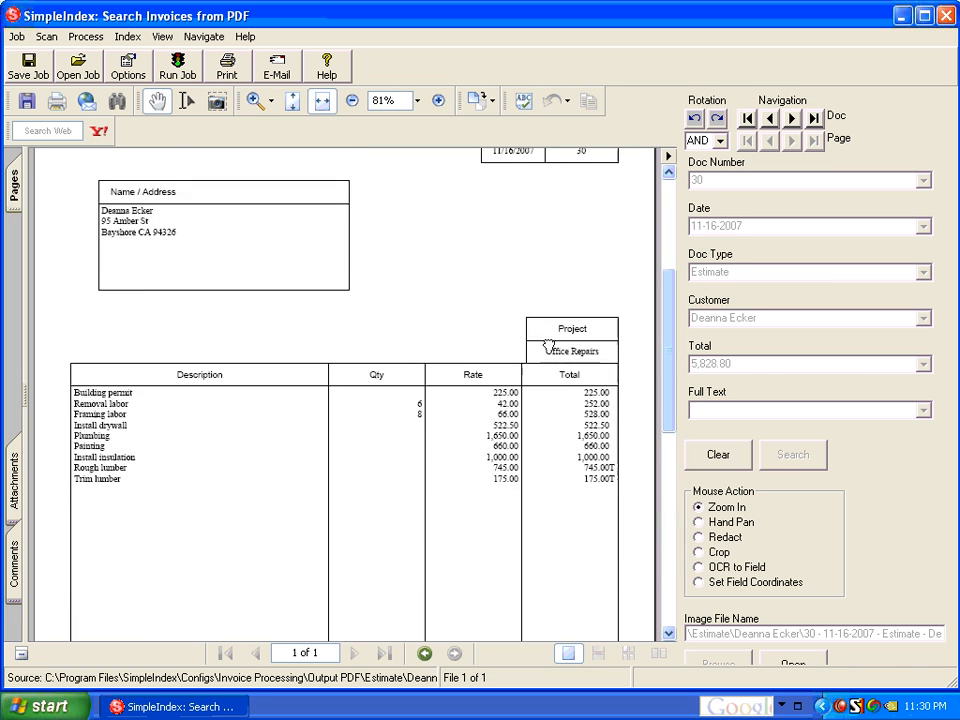